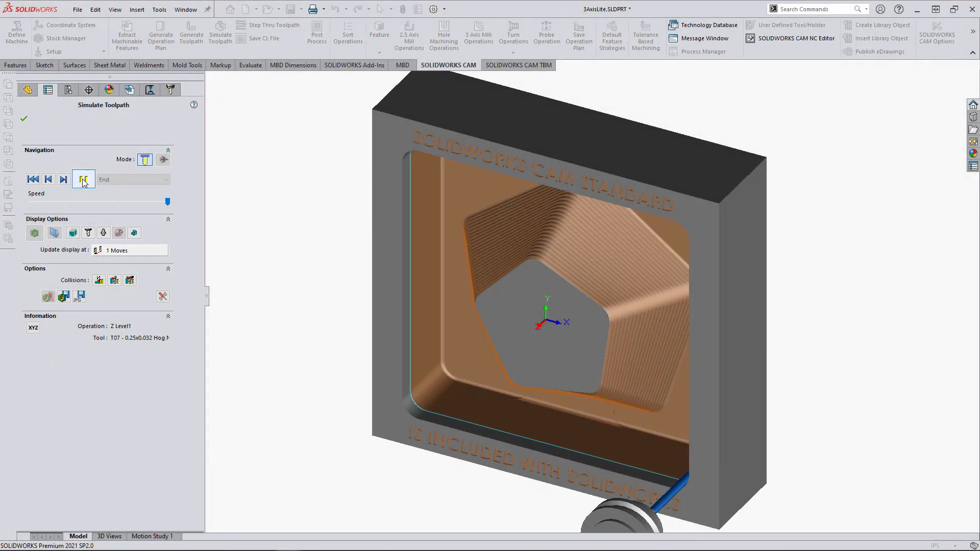
- Play the Z Level operation in Simulate Toolpath until the pentagonal boss is fully machined
left_click(83, 179)
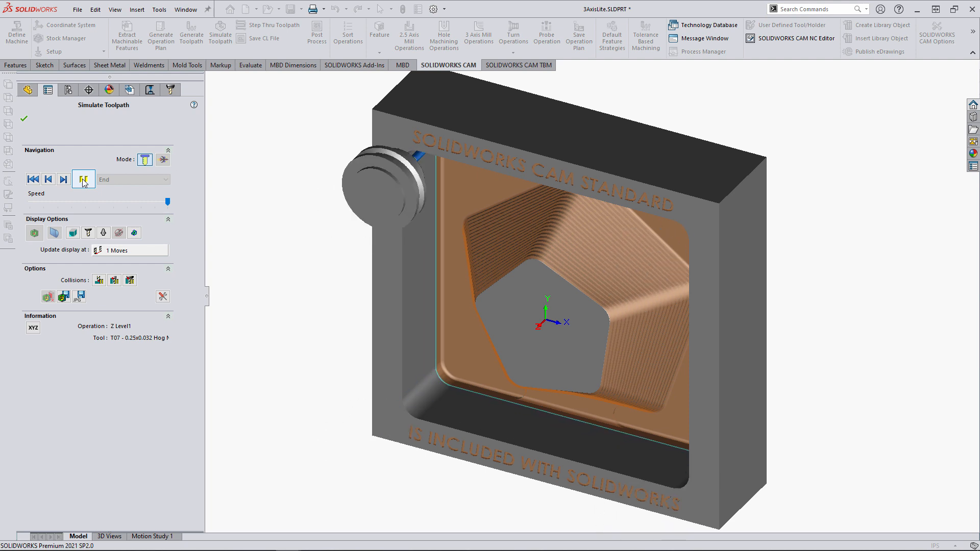
left_click(82, 180)
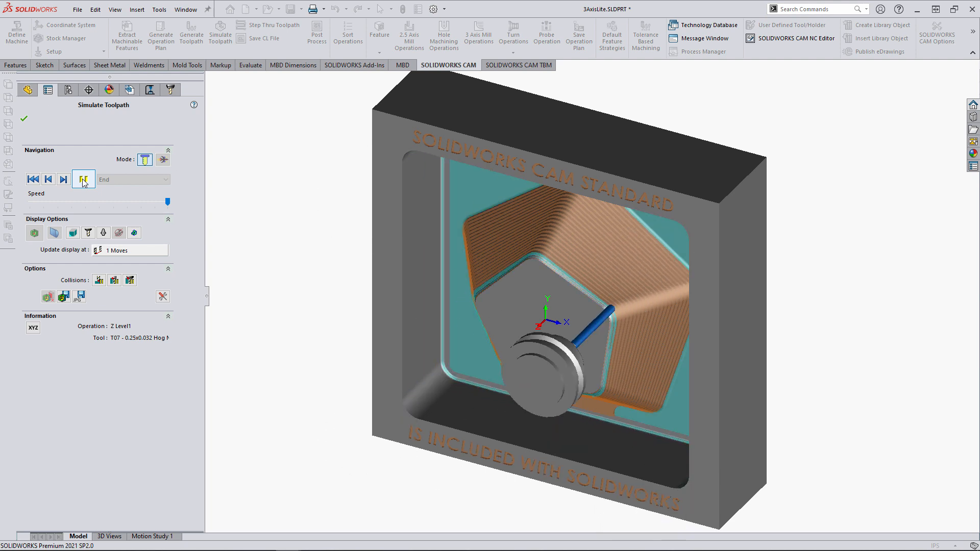
left_click(83, 180)
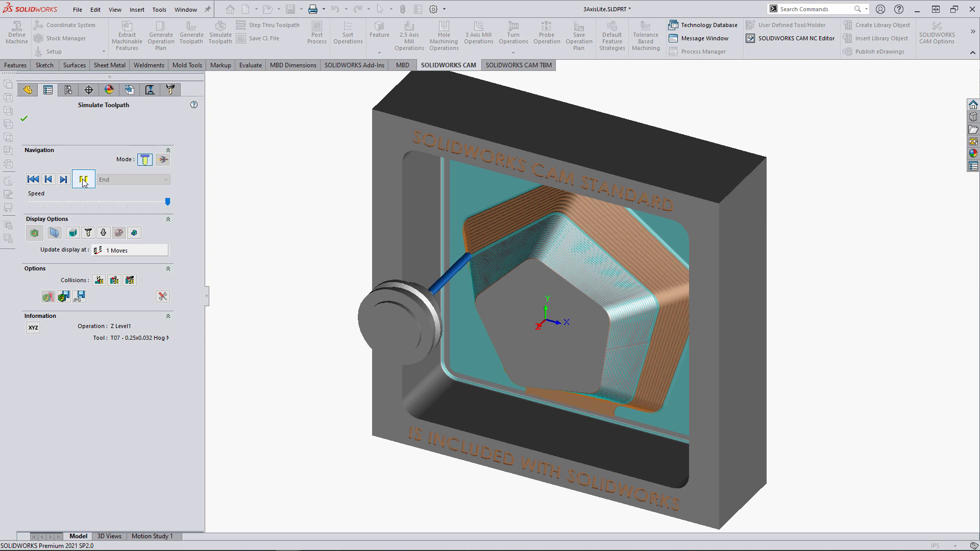
left_click(83, 180)
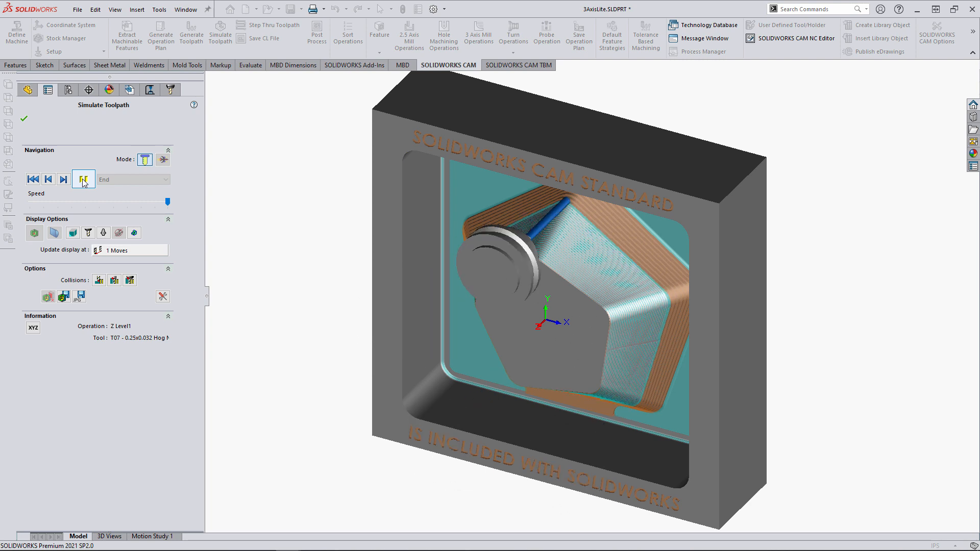
left_click(63, 178)
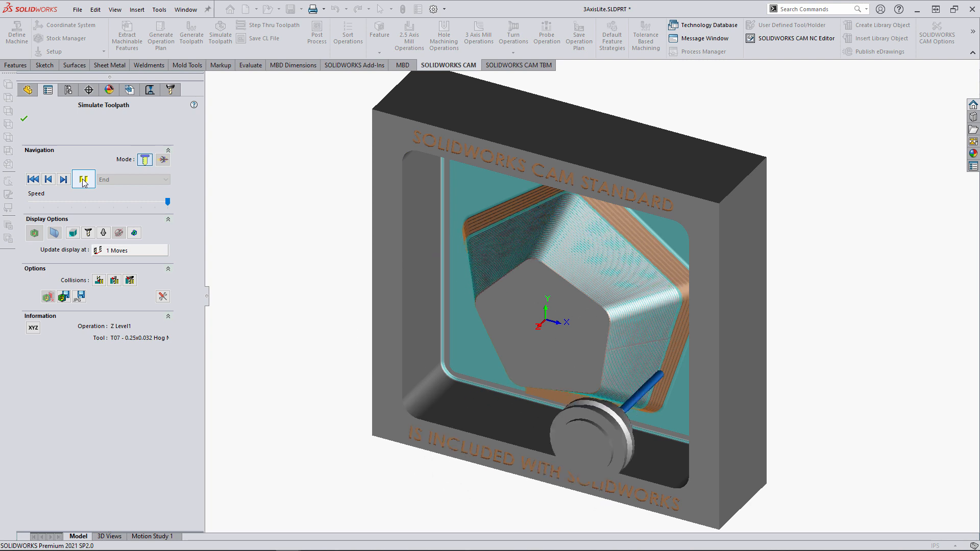
left_click(83, 178)
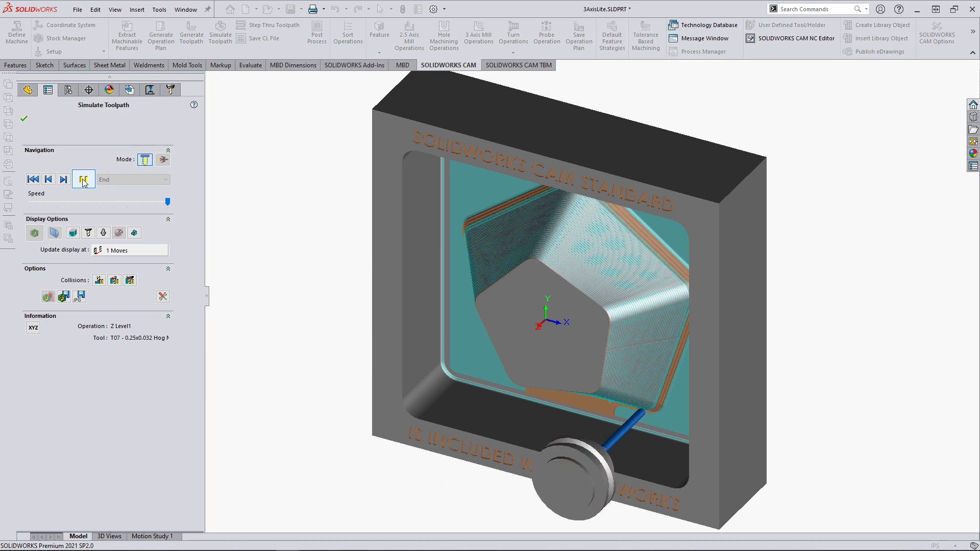
left_click(82, 179)
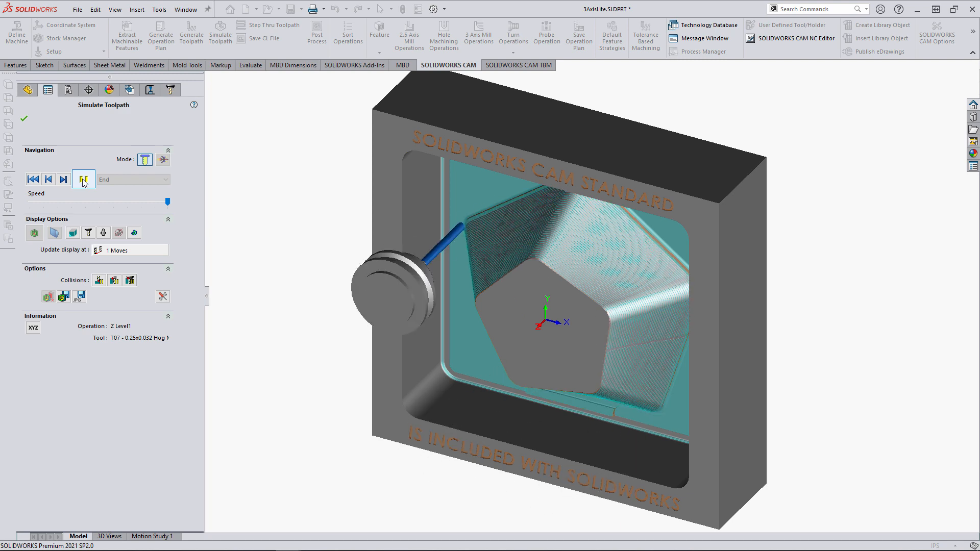
left_click(82, 180)
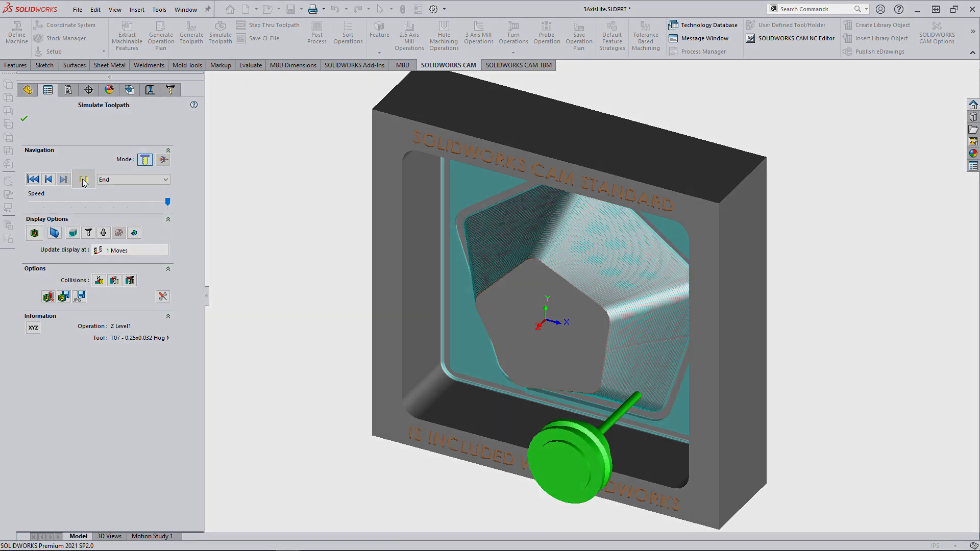
- Leave the simulation and preview Loft1's sketches and dimensions on the pentagonal boss
left_click(23, 118)
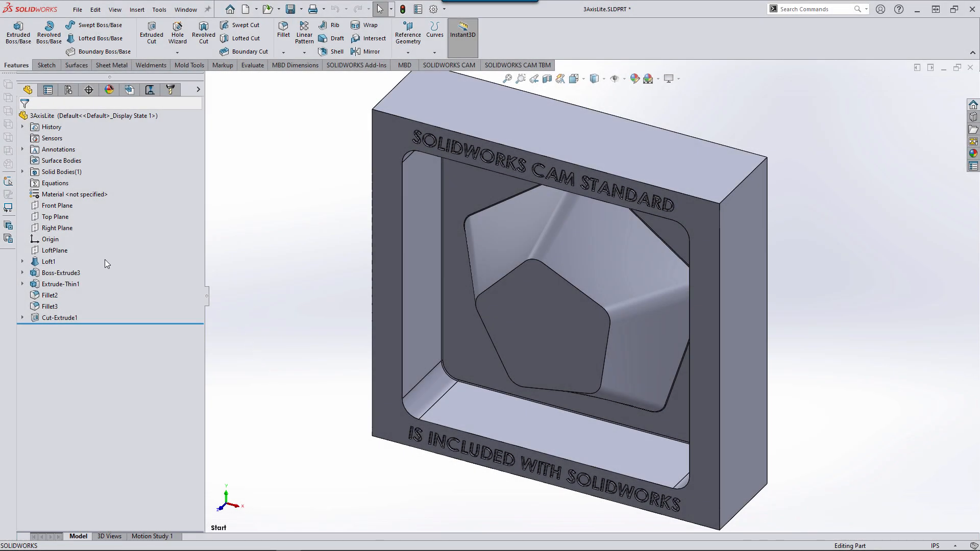
left_click(48, 262)
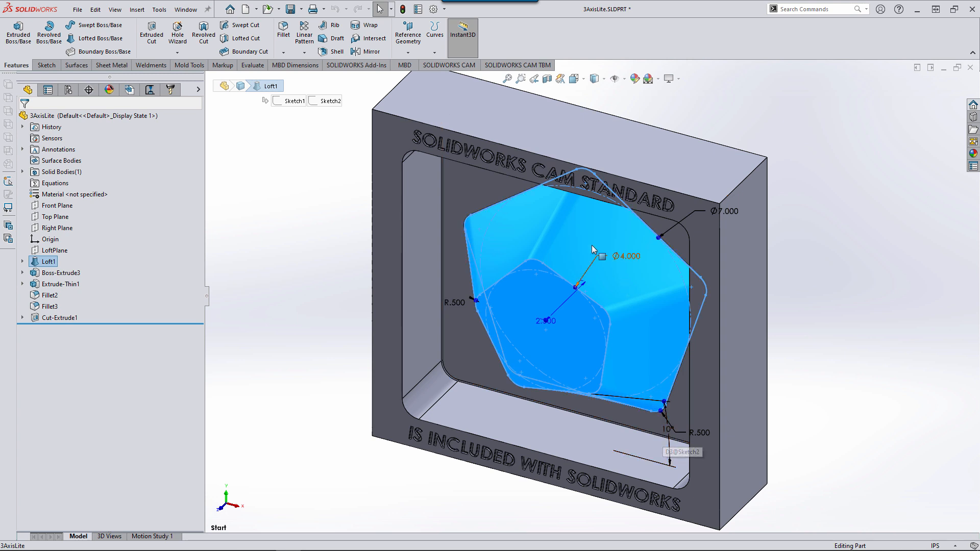
mouse_move(297, 361)
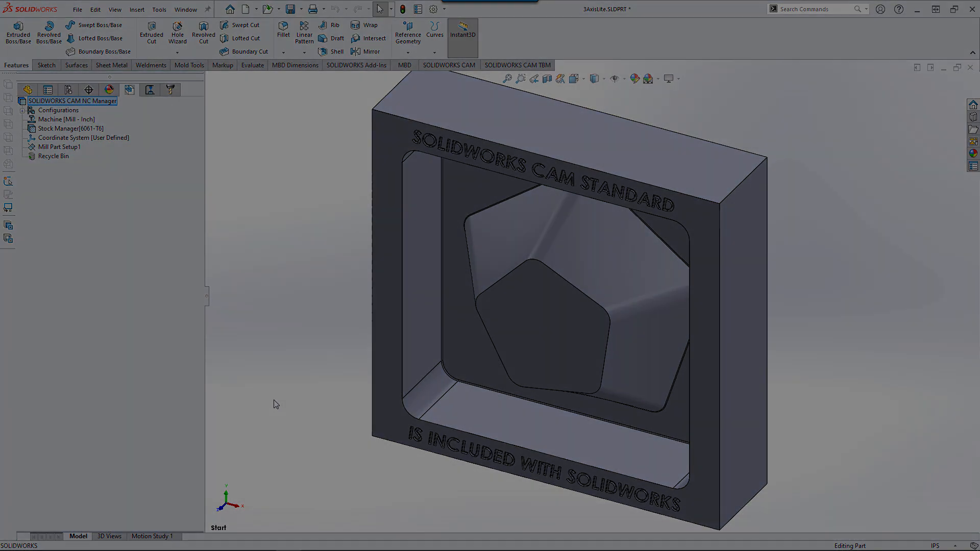
- Create a Multi Surface Feature under Mill Part Setup1 from the pocket faces
right_click(59, 146)
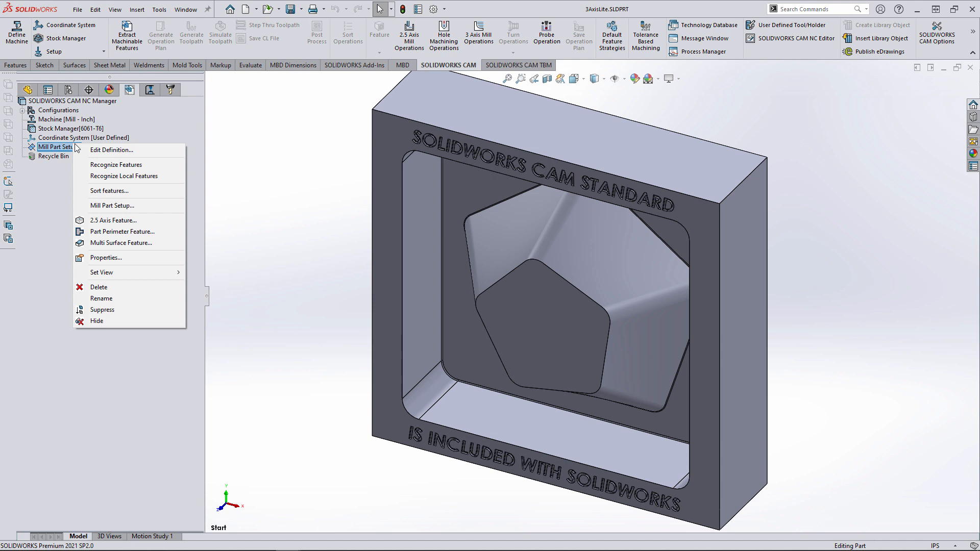
left_click(122, 243)
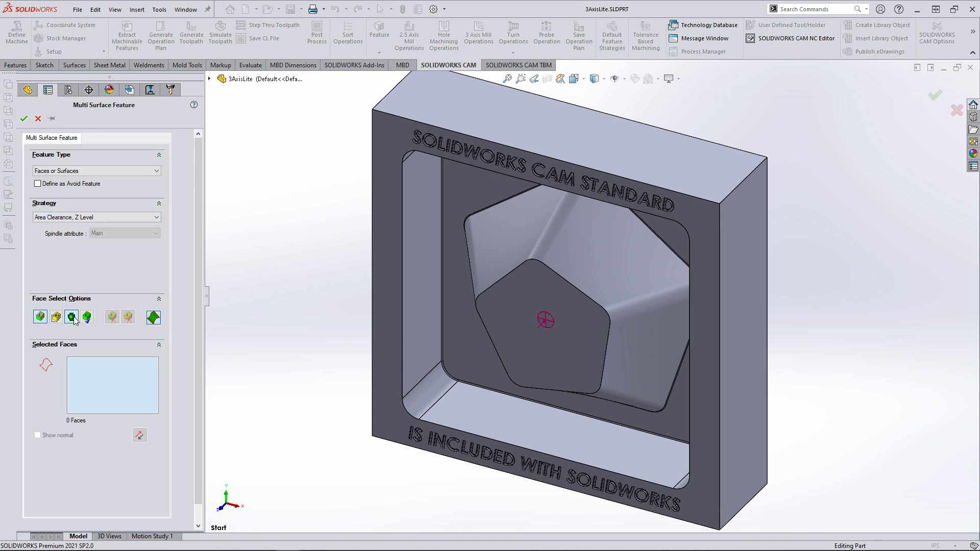
left_click(71, 316)
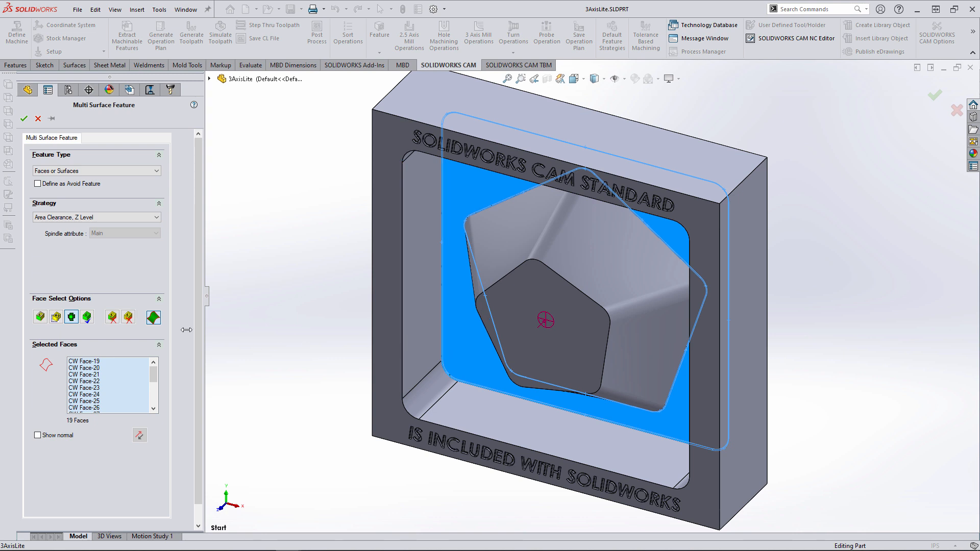
left_click(538, 315)
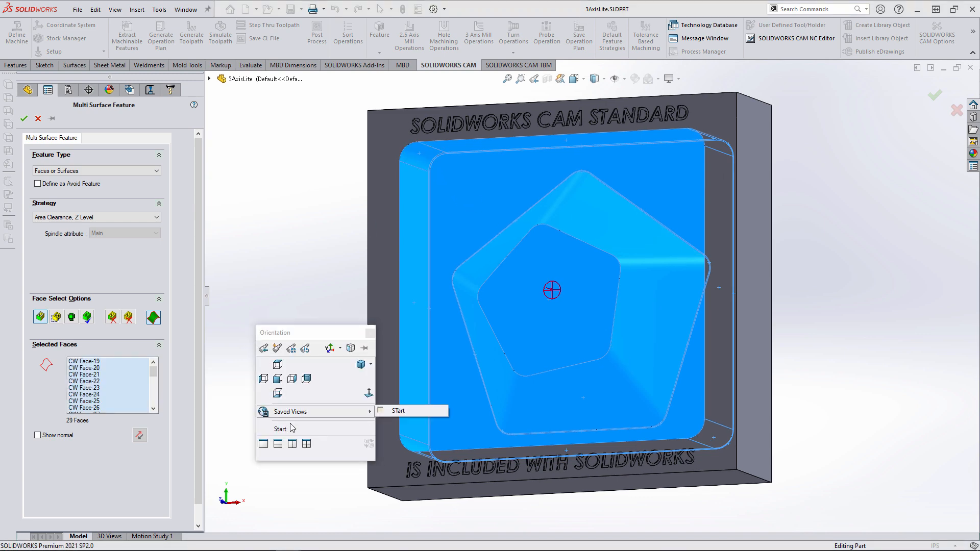
left_click(397, 410)
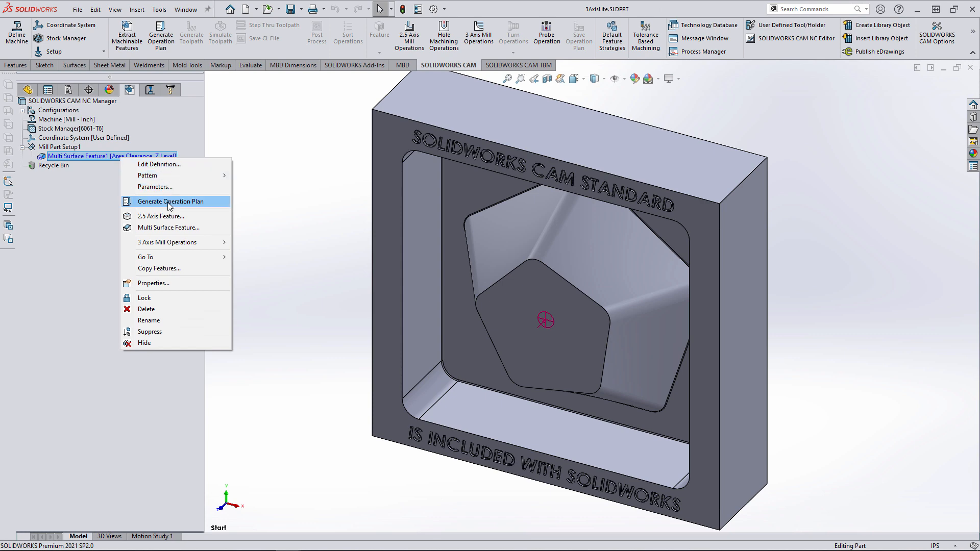
- Generate the feature's operation plan with Area Clearance and Z Level operations
left_click(170, 201)
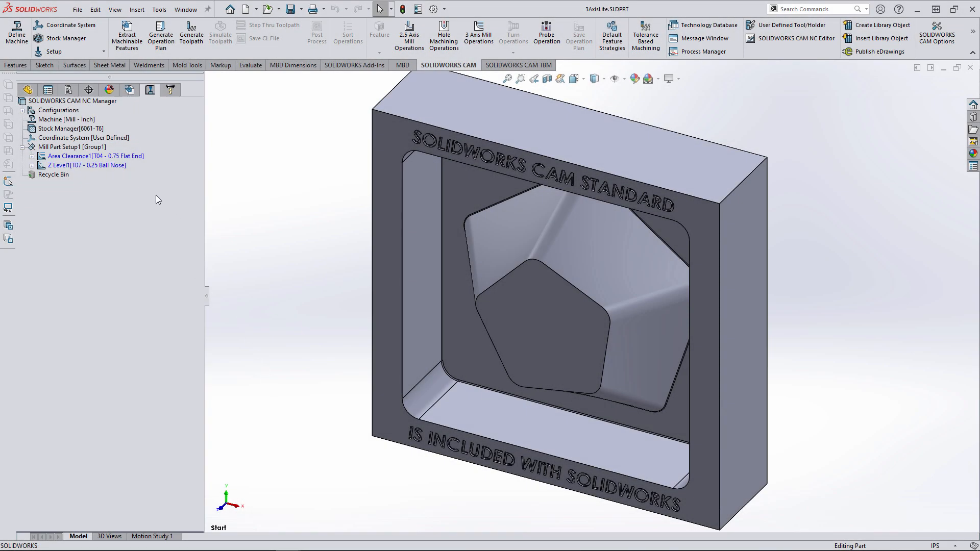
left_click(96, 155)
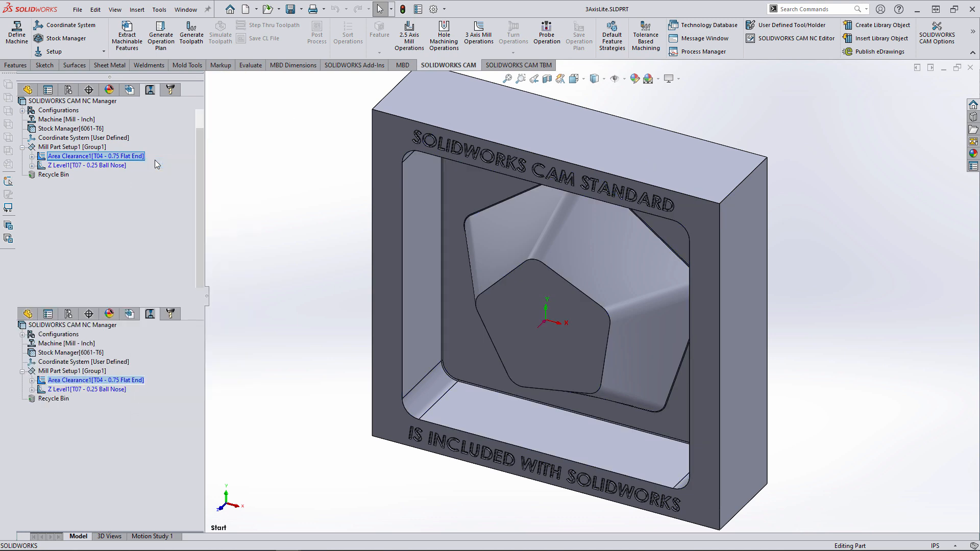
- Set Area Clearance holder protrusion 3, flute length 2.5 and Outer Silhouette contain method
double_click(95, 155)
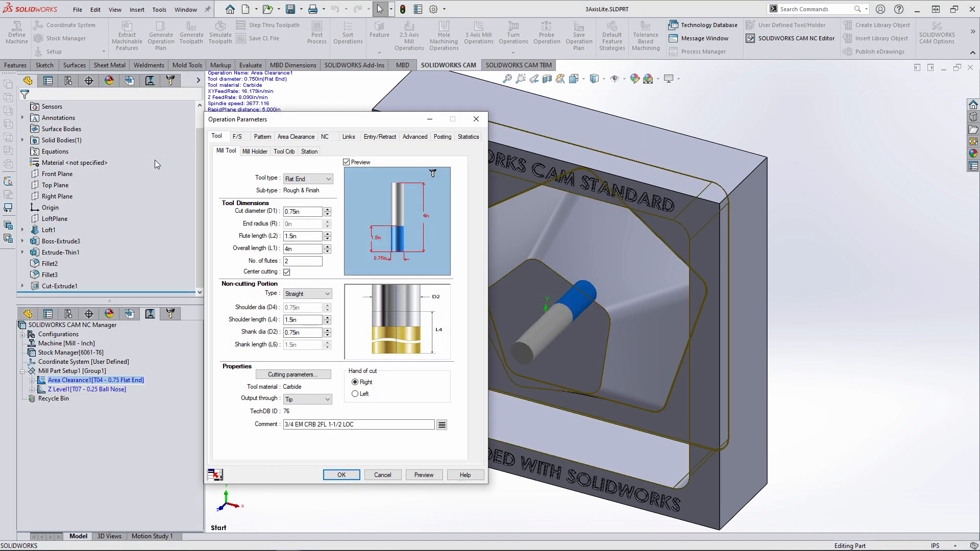
left_click(254, 151)
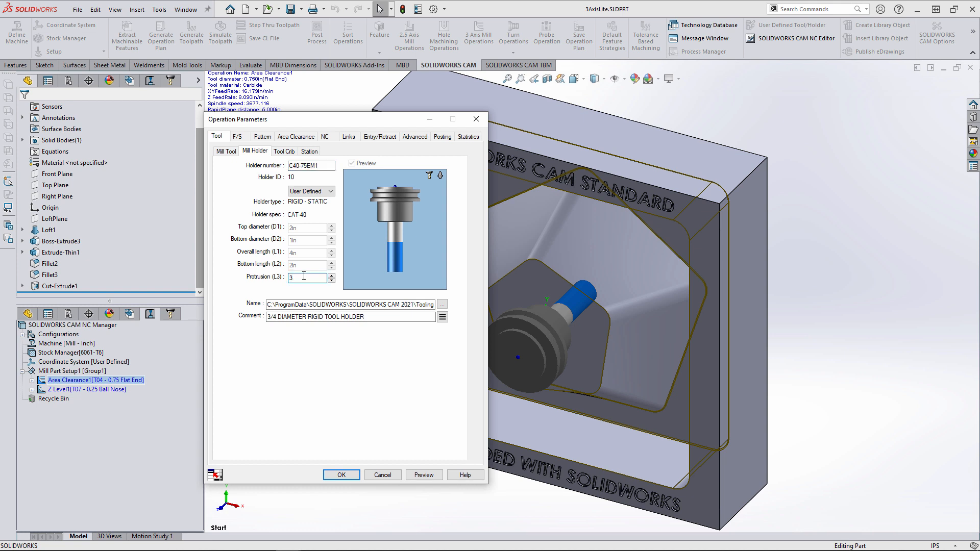
left_click(226, 151)
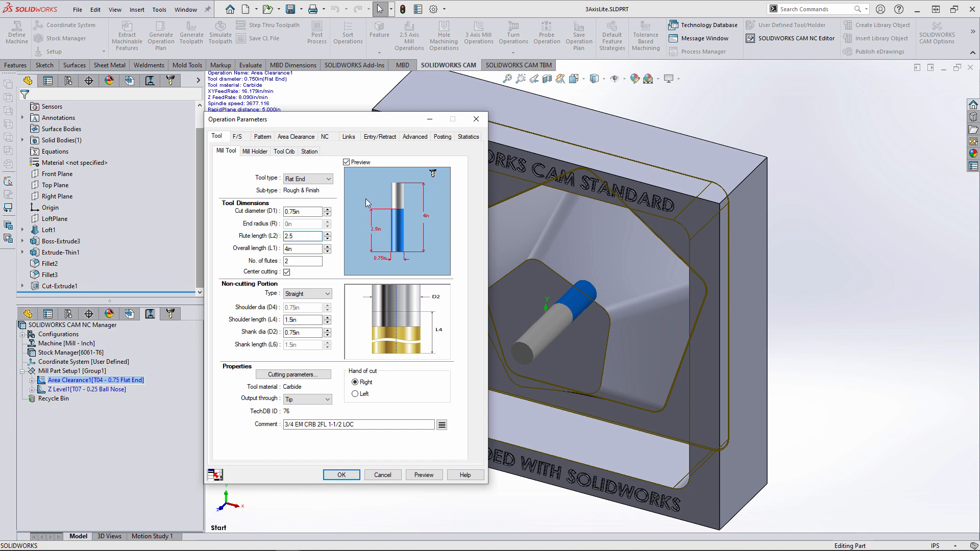
left_click(414, 136)
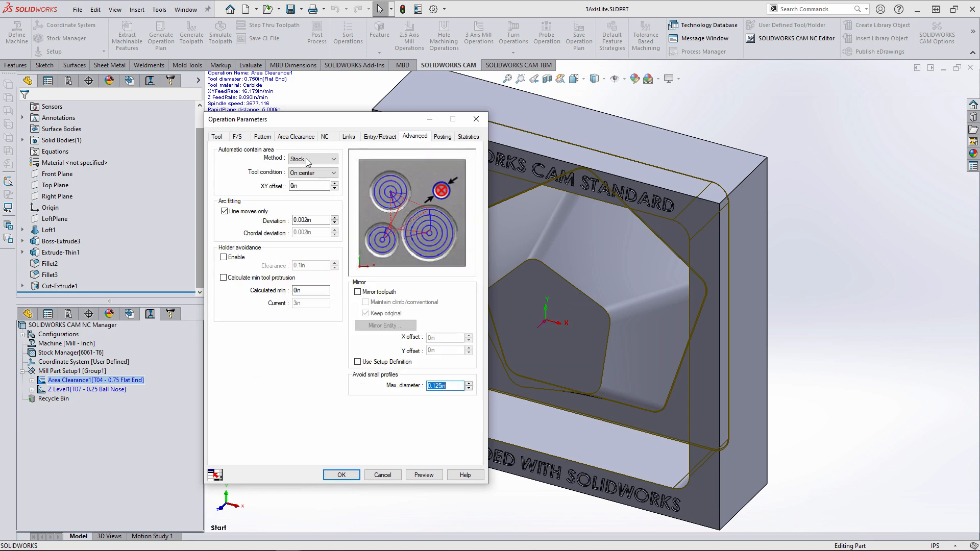
left_click(331, 158)
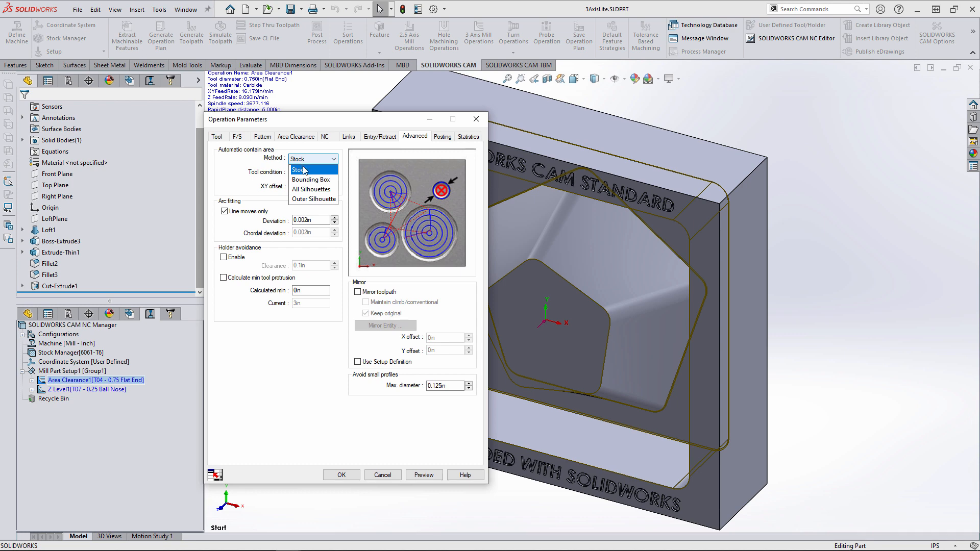
left_click(313, 199)
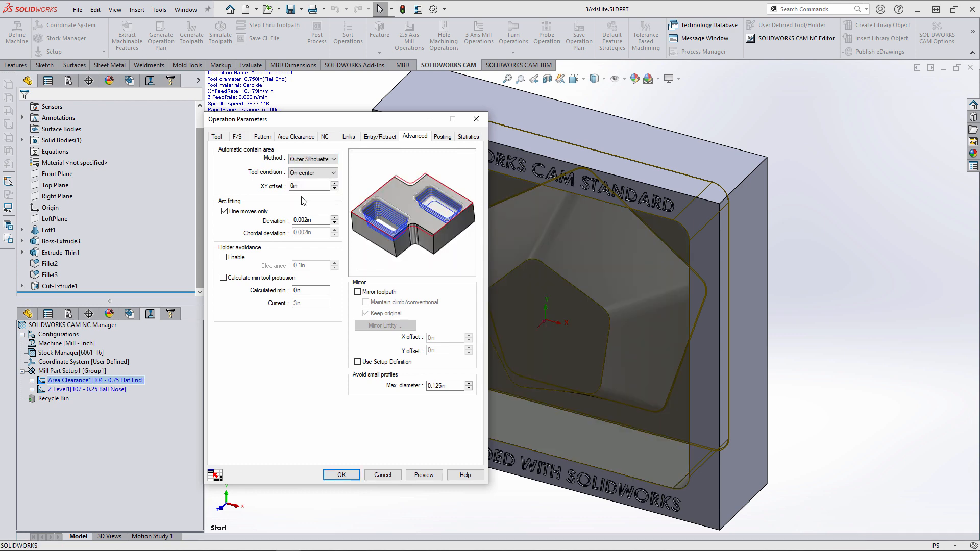
left_click(341, 475)
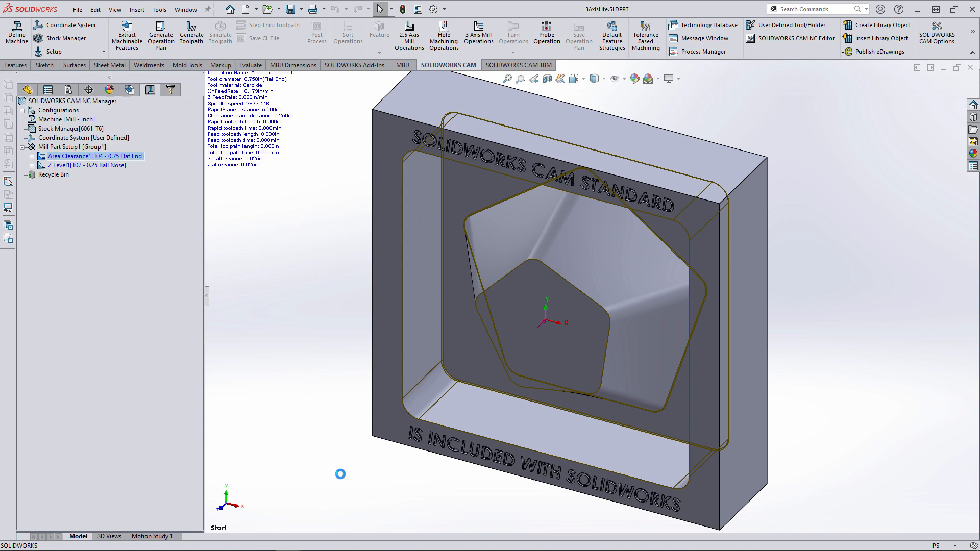
- Contain the Z Level operation's toolpath by the Outer Silhouette method
right_click(84, 165)
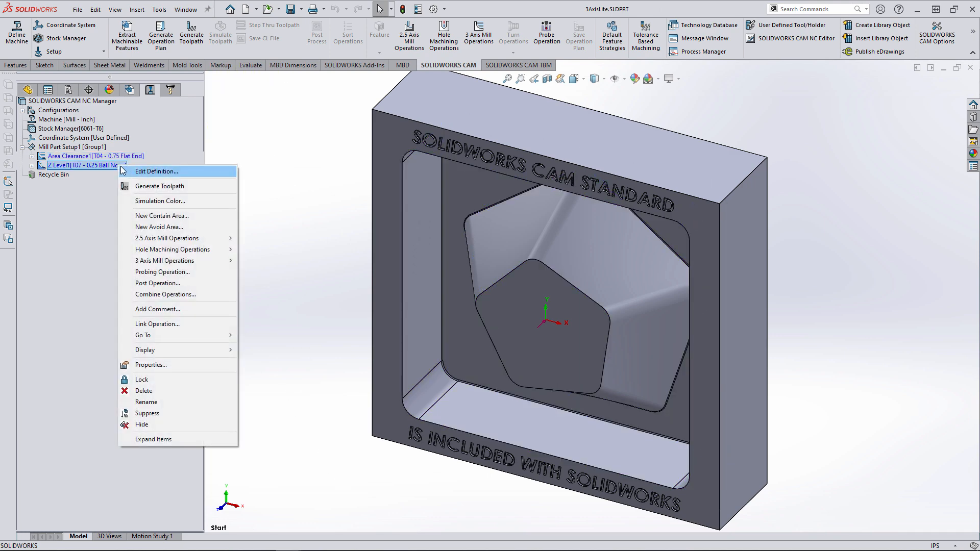
left_click(160, 186)
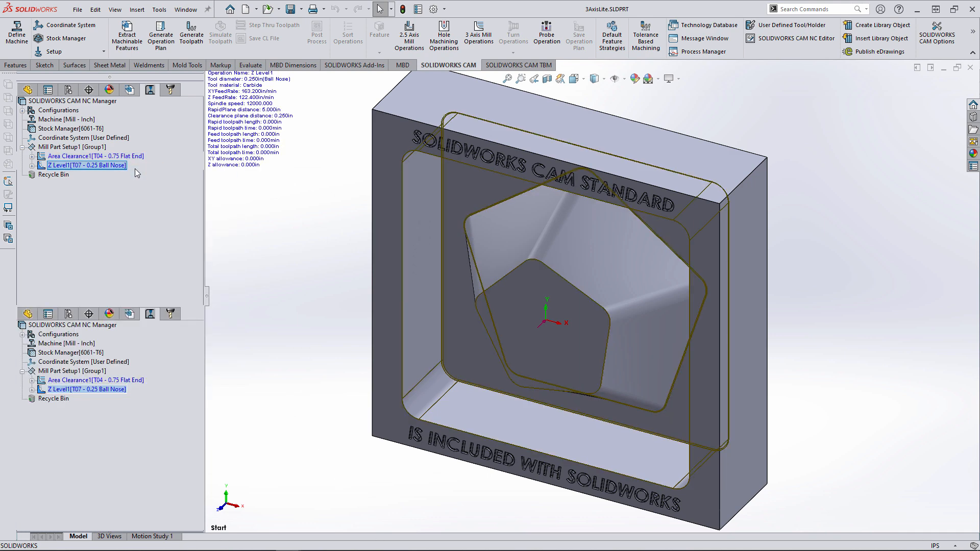
double_click(85, 165)
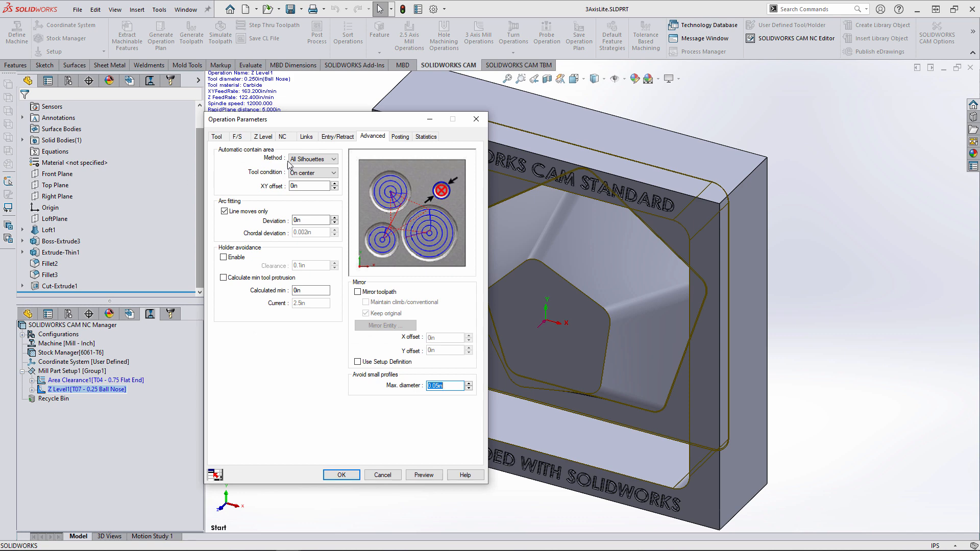
left_click(333, 172)
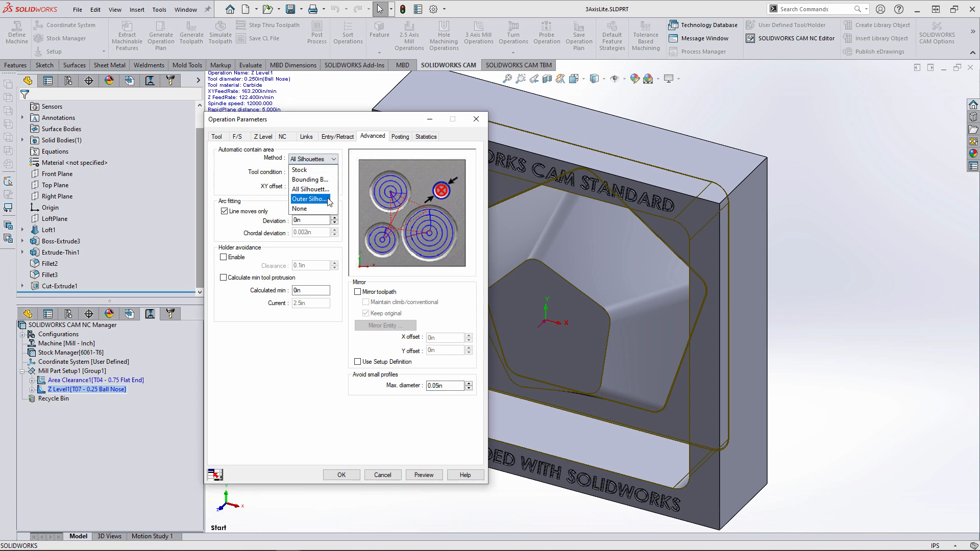
left_click(308, 199)
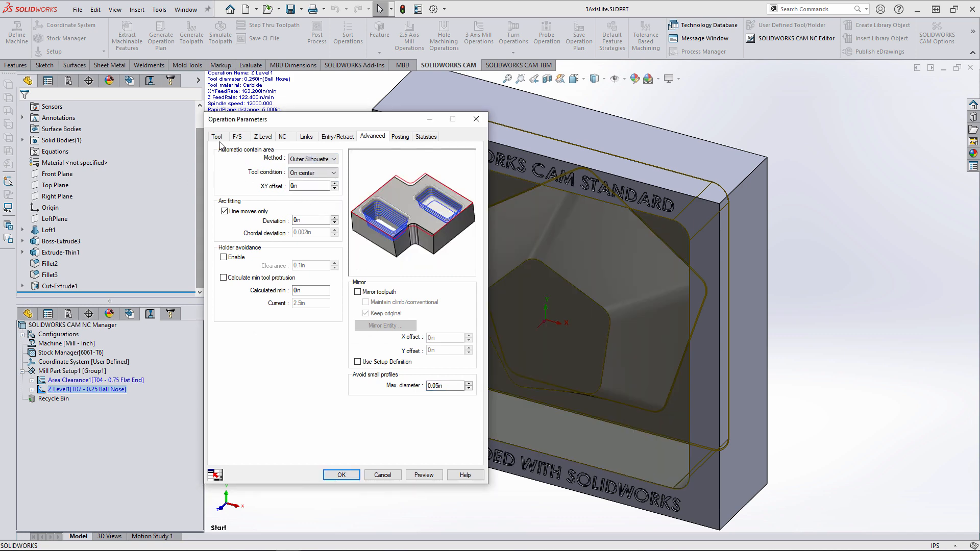
- Make the Z Level cutter a Hog Nose with overall length 4 and holder protrusion 3
left_click(217, 136)
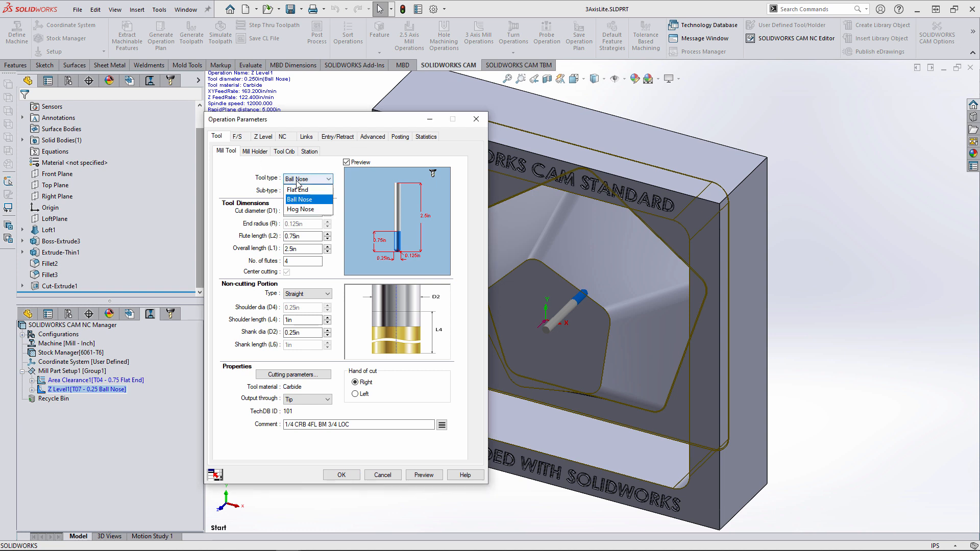
left_click(299, 208)
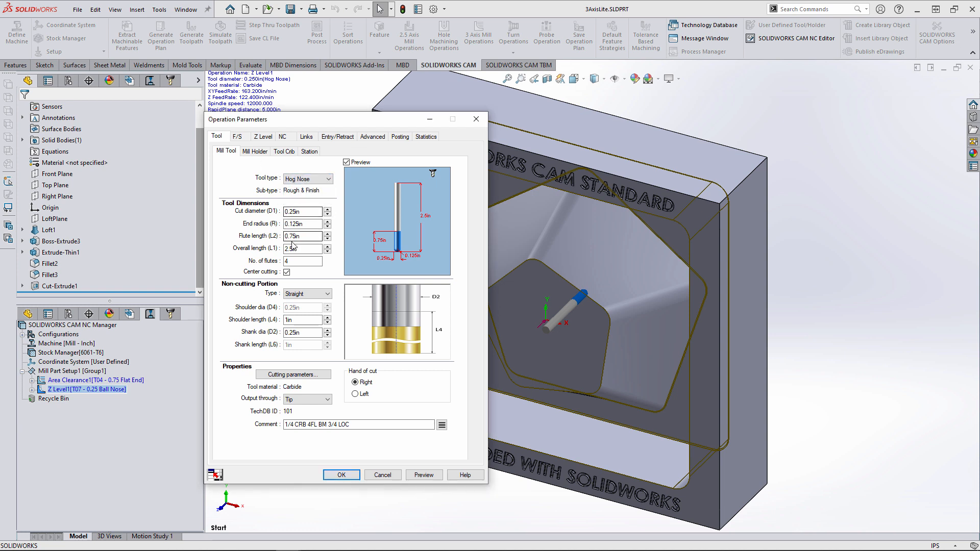
triple_click(300, 248)
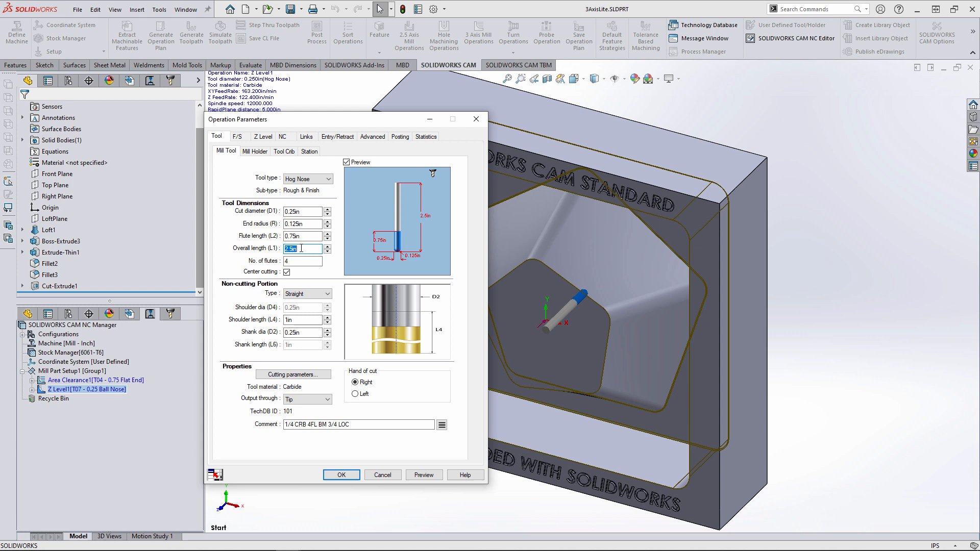
type("4")
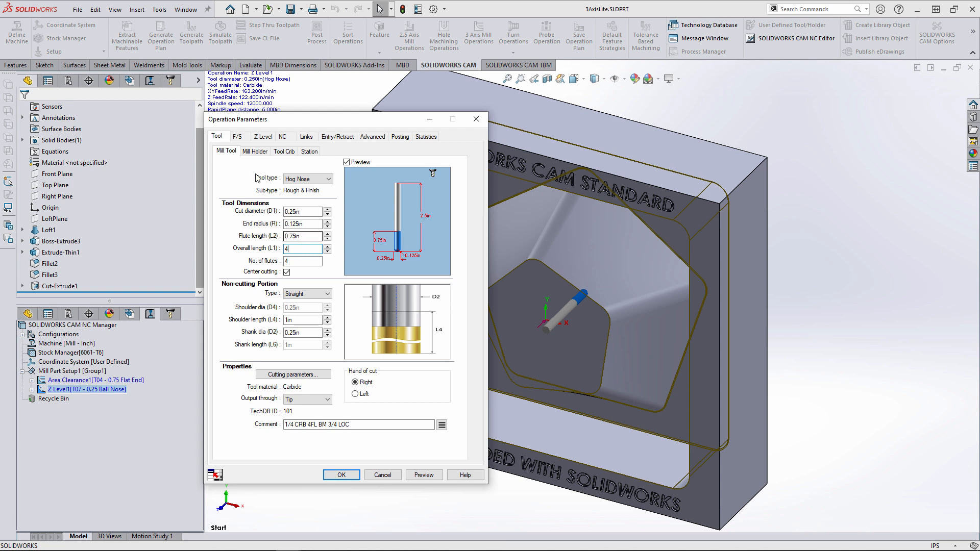
left_click(256, 151)
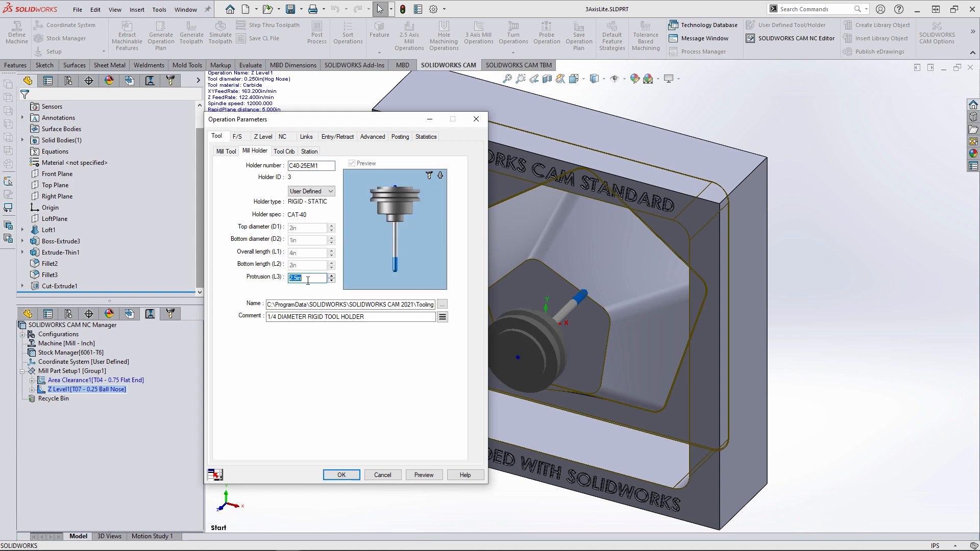
type("3")
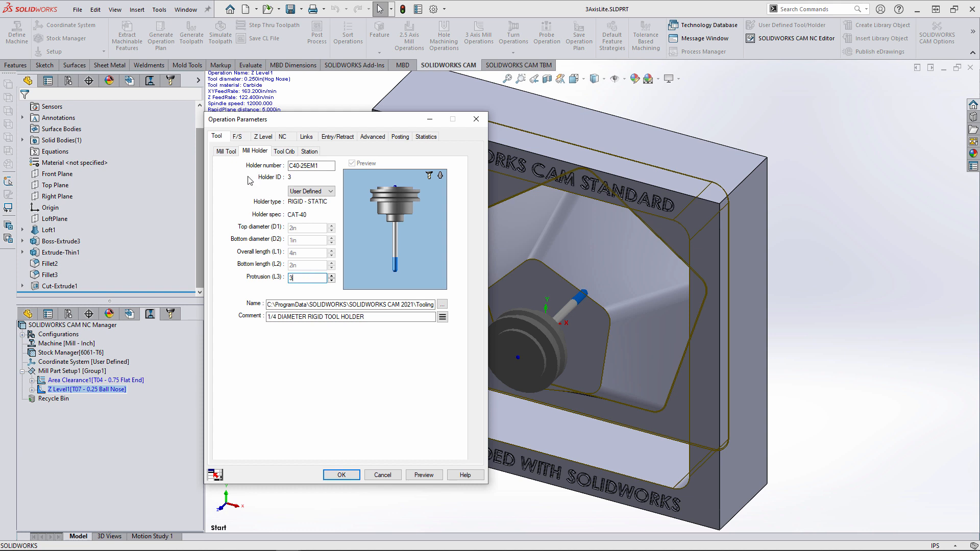
left_click(230, 151)
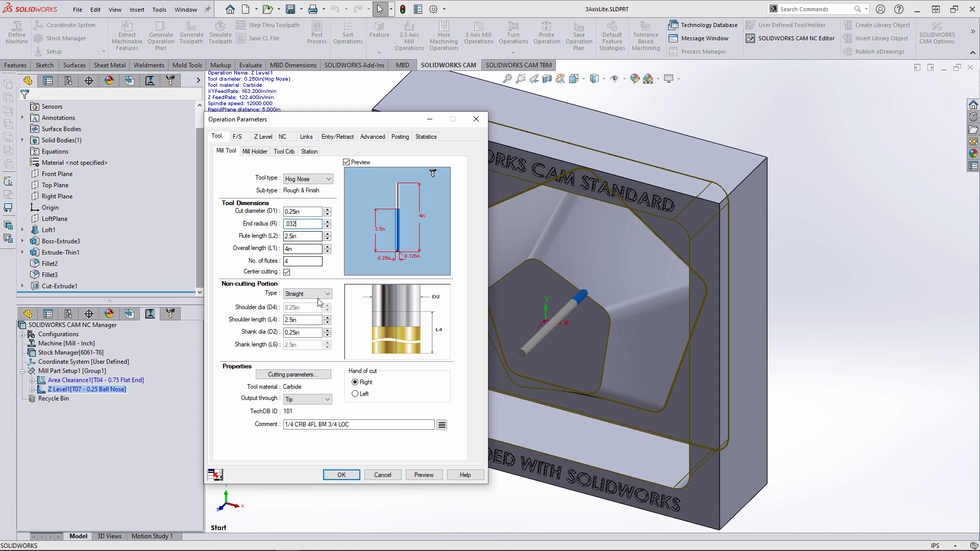
- Apply the parameters, generate toolpaths for Mill Part Setup1 and display Z Level1
left_click(341, 475)
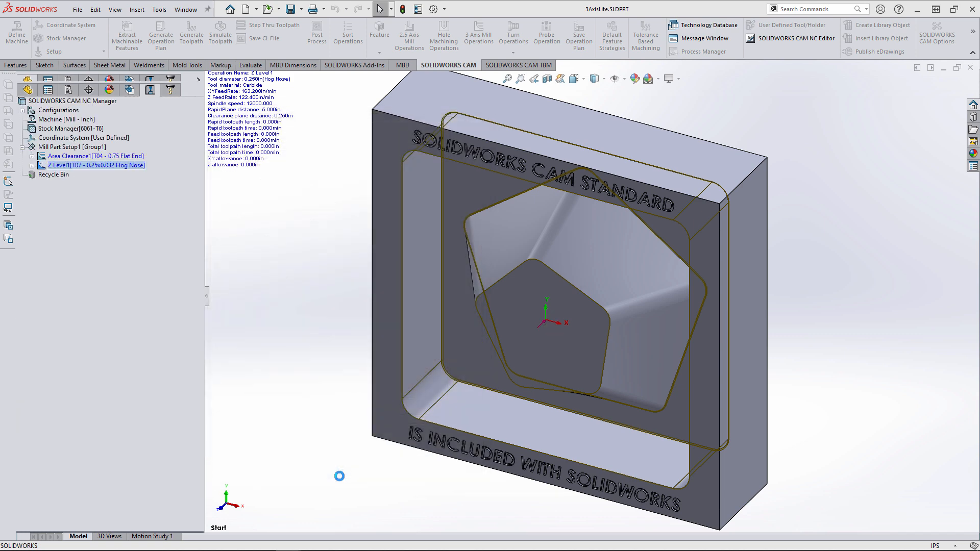
right_click(70, 146)
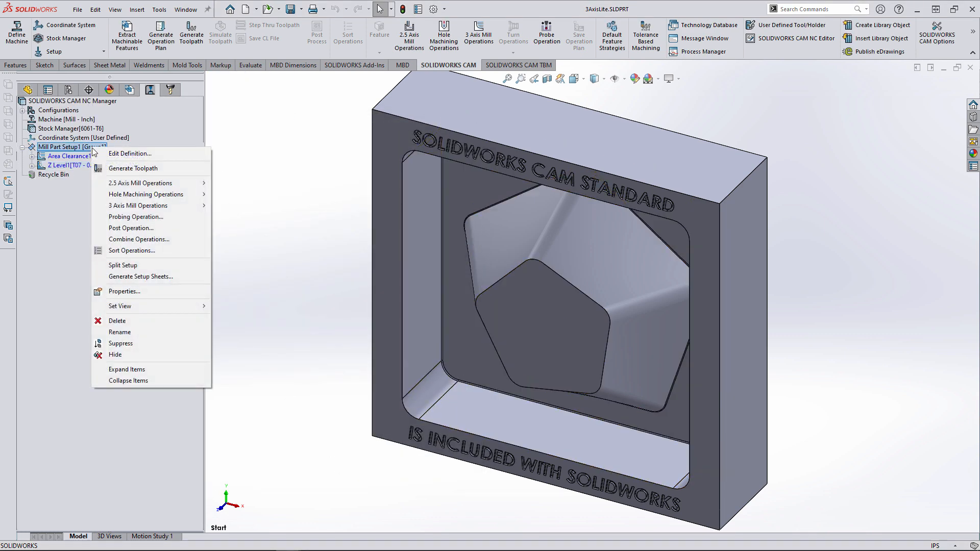
left_click(133, 169)
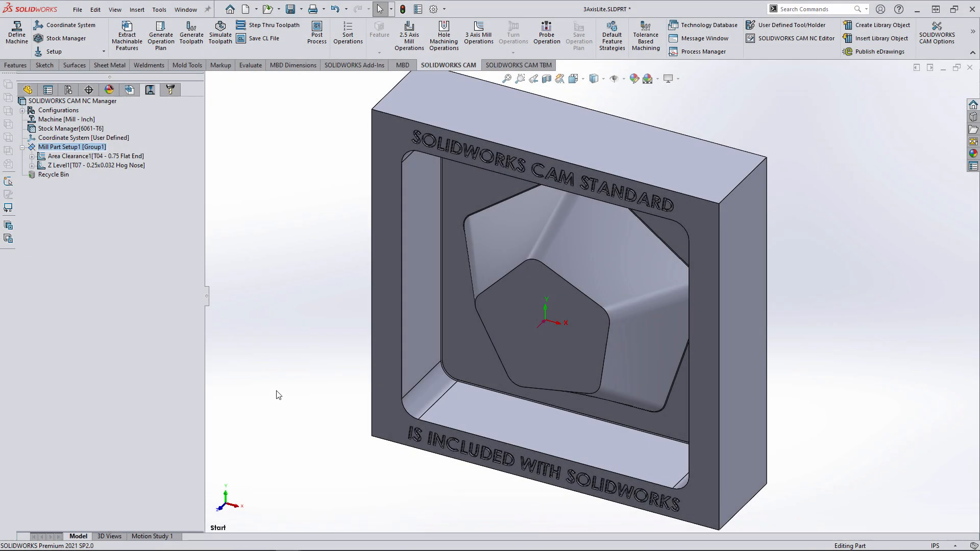
left_click(94, 166)
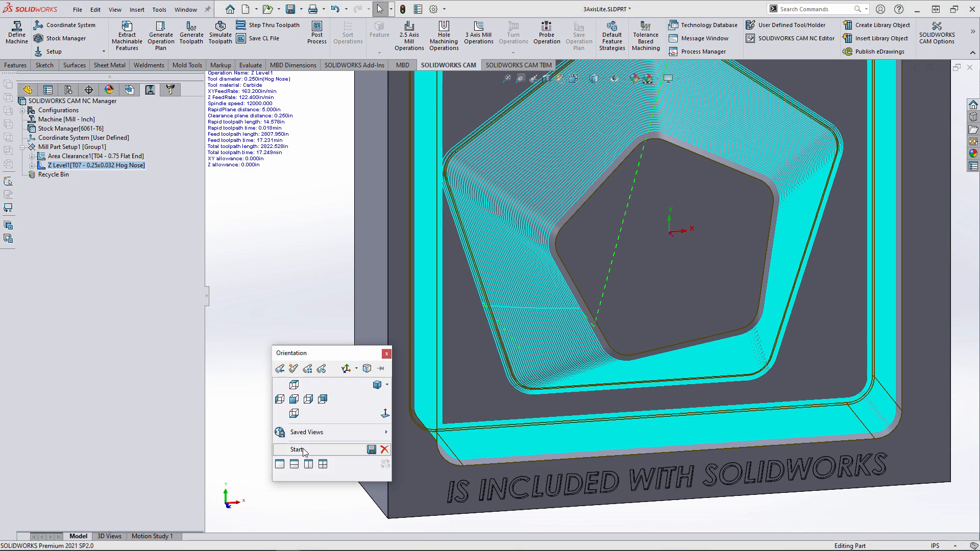
- Edit the part feature, accept the CAM rebuild and redisplay the regenerated Z Level1 toolpath
left_click(297, 450)
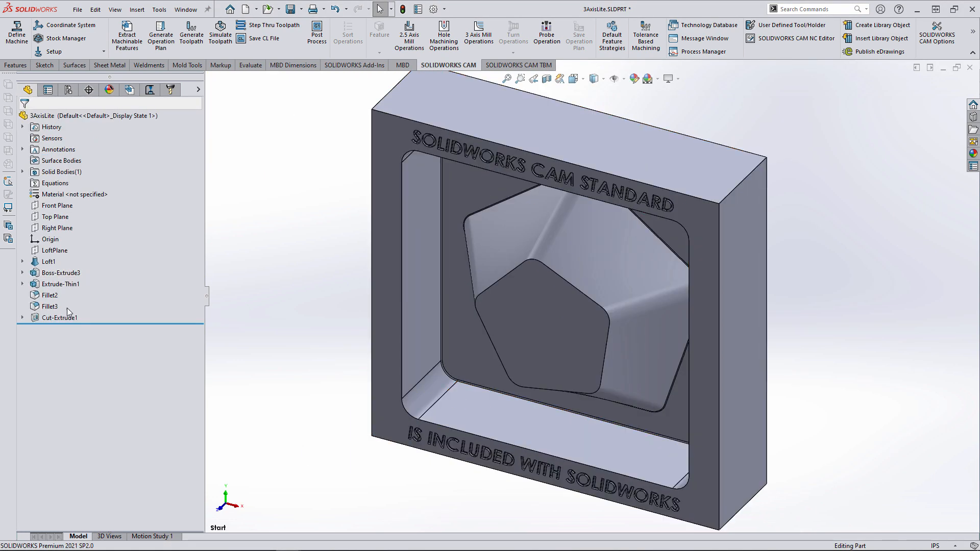
left_click(50, 307)
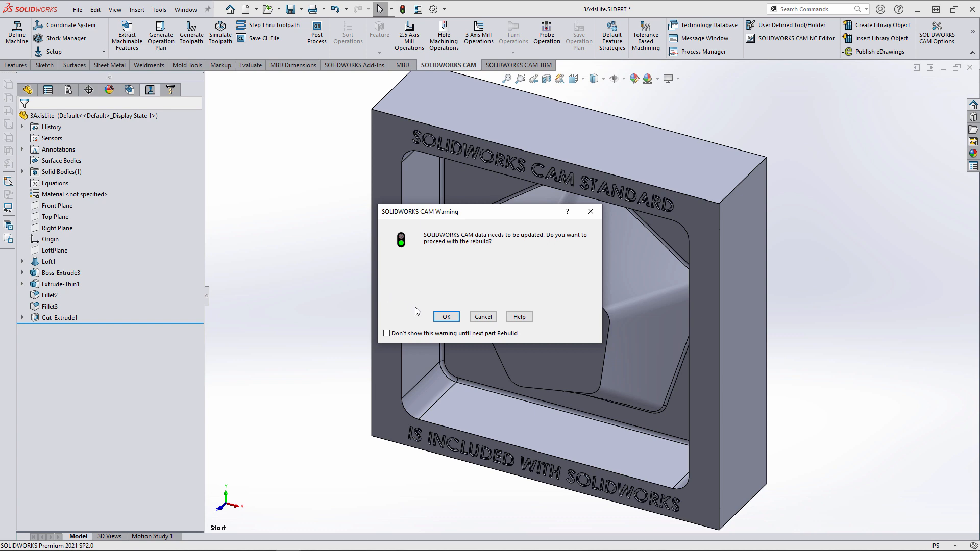
left_click(446, 316)
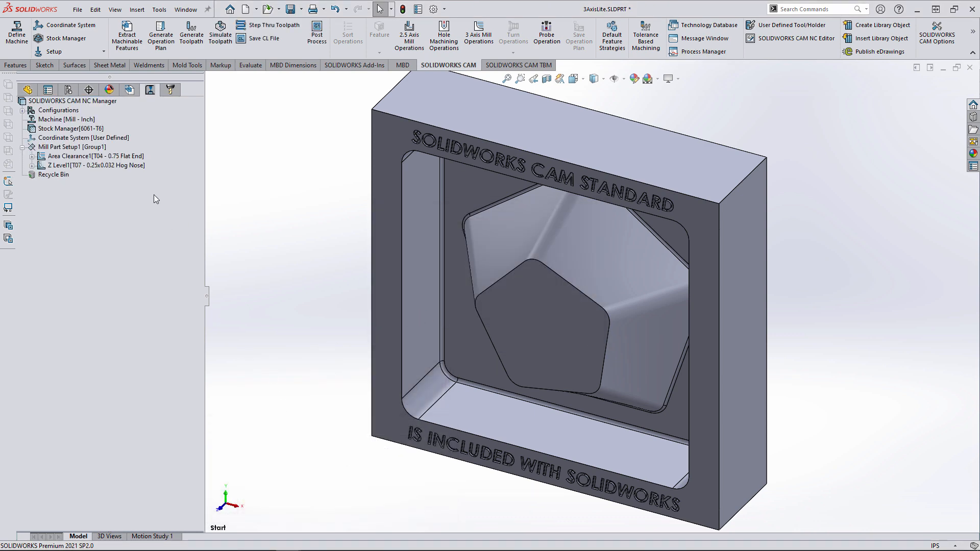
left_click(95, 166)
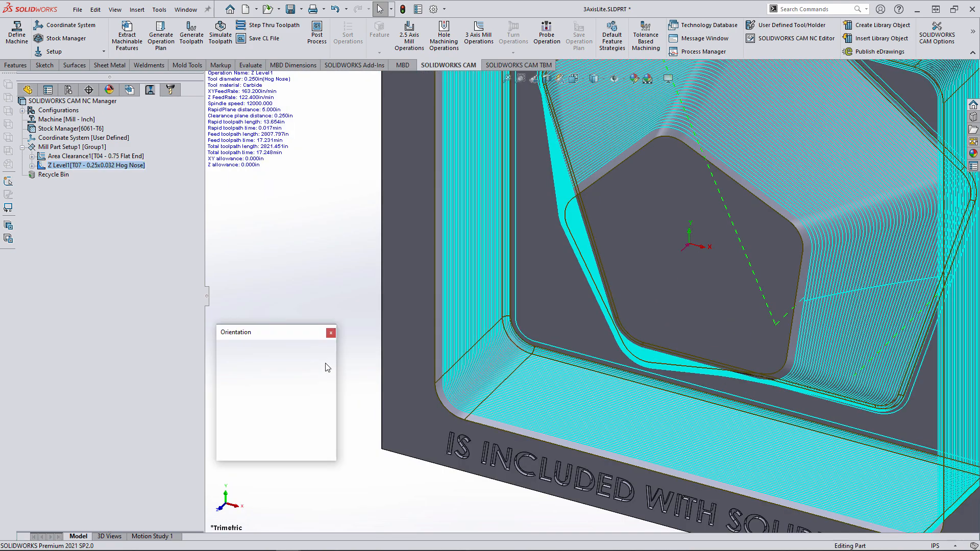
- Simulate the toolpaths to the end and show stock-to-part deviation colours
left_click(220, 33)
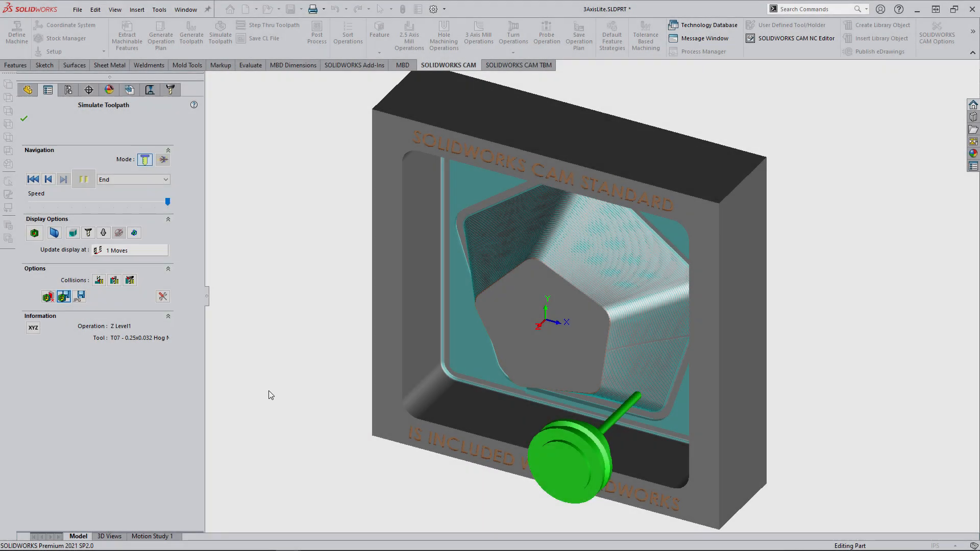
left_click(35, 232)
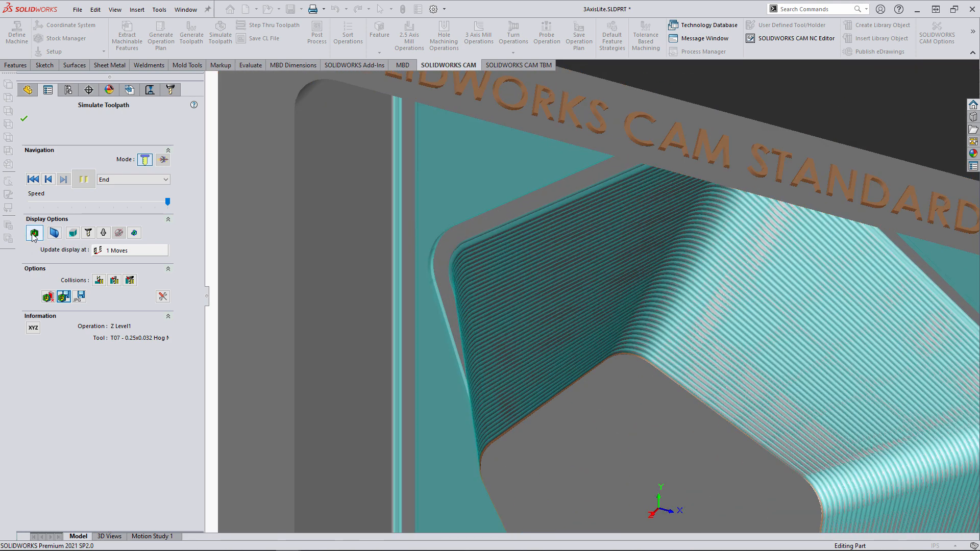
left_click(54, 233)
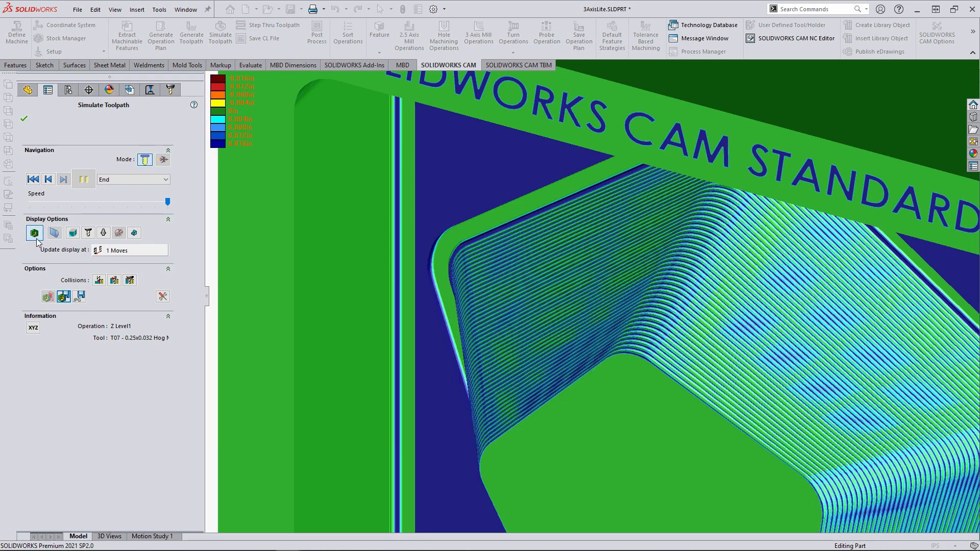
- Save the simulated machined stock as an STL file
left_click(64, 297)
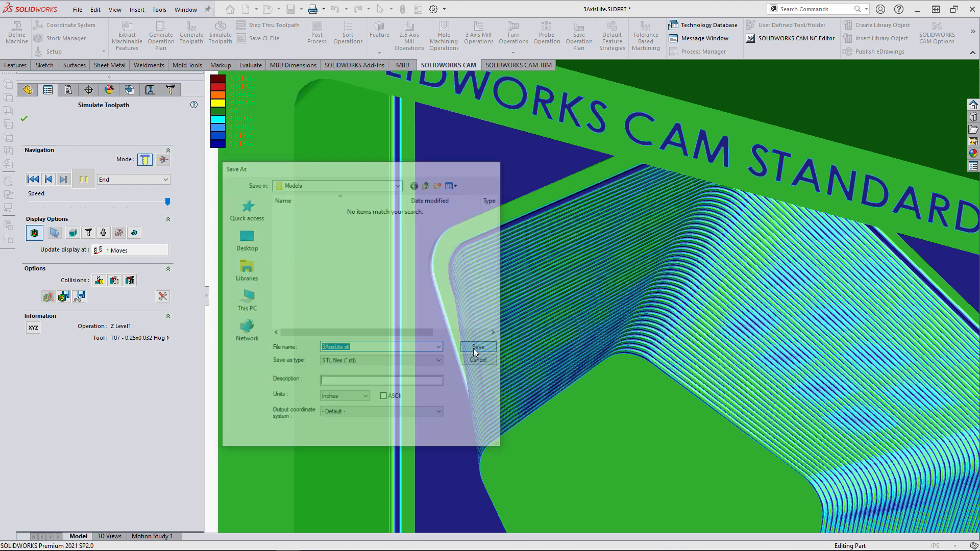
left_click(477, 347)
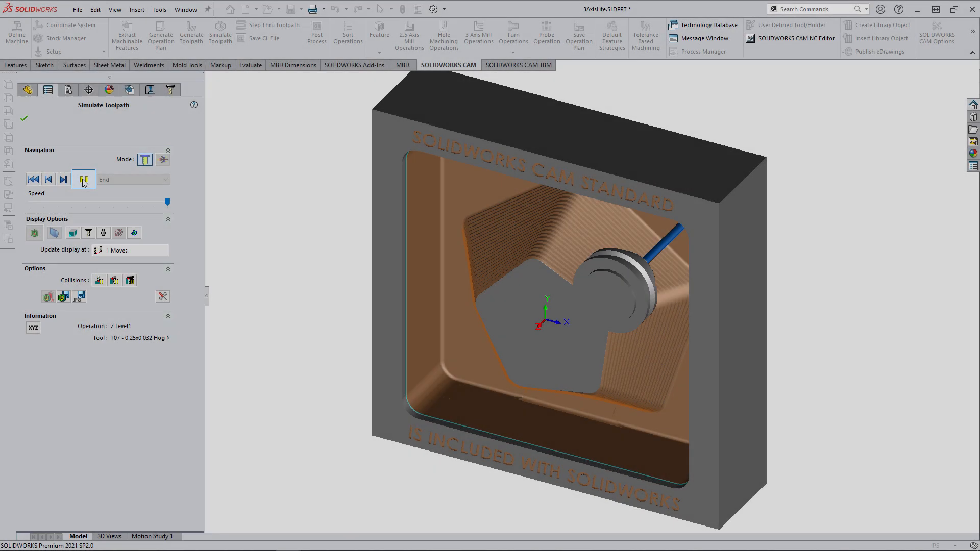
- Step the simulation forward from fresh stock through the roughing layers around the boss
left_click(83, 180)
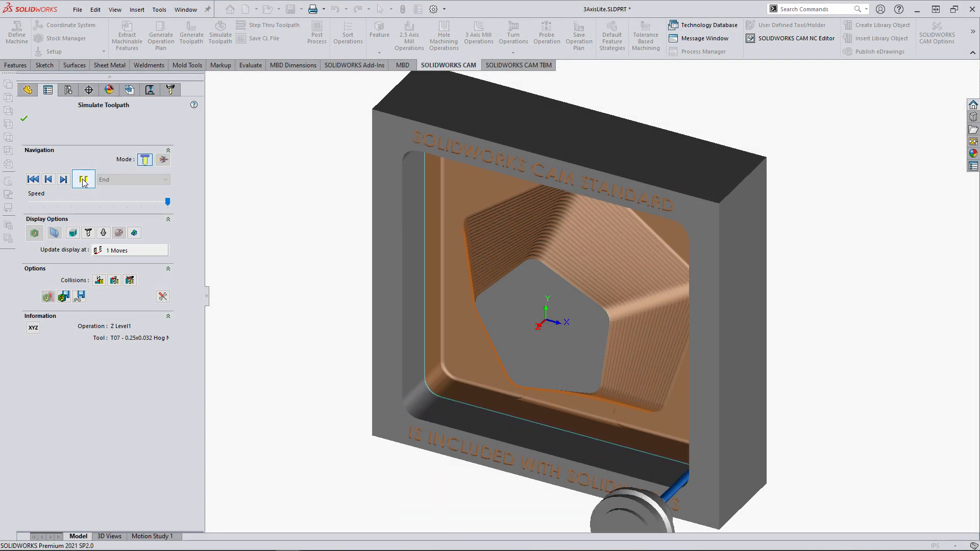
left_click(83, 180)
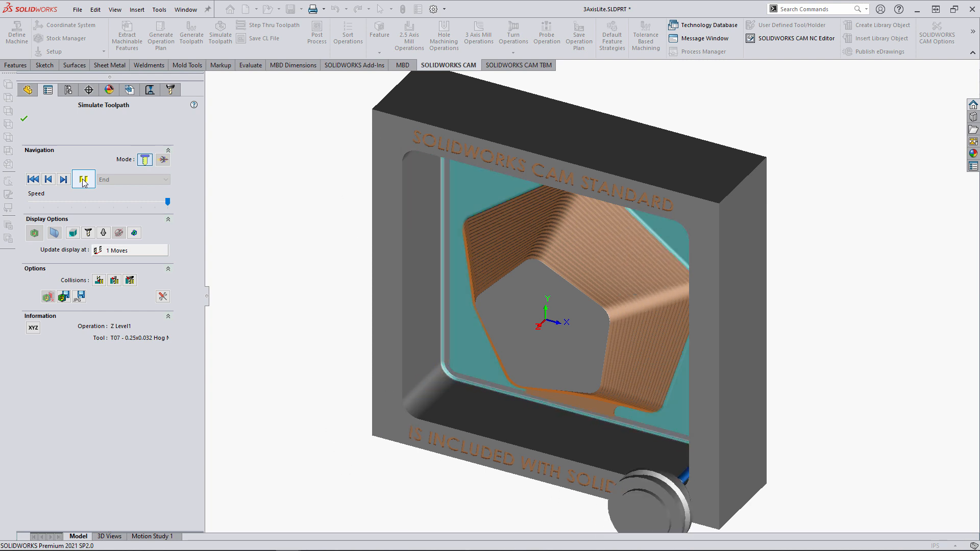
left_click(83, 180)
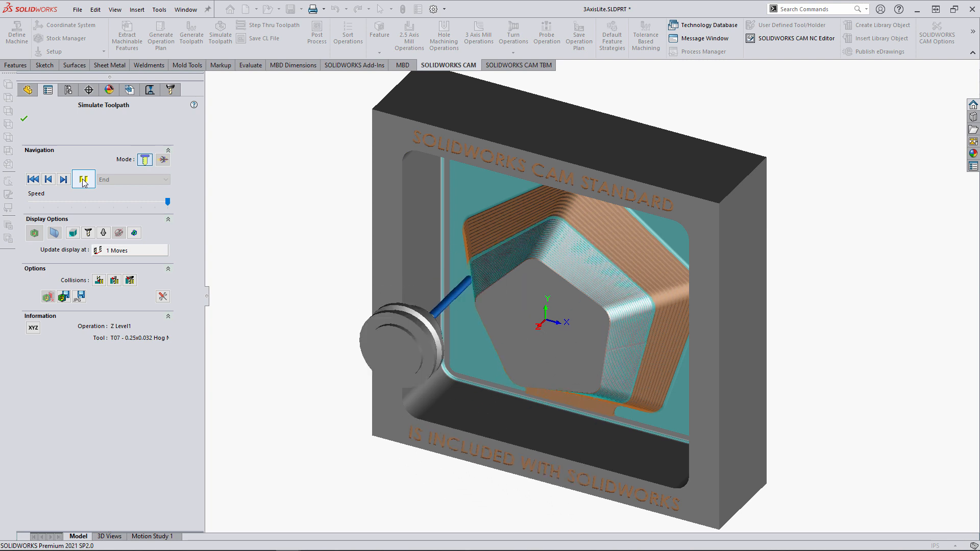
left_click(83, 180)
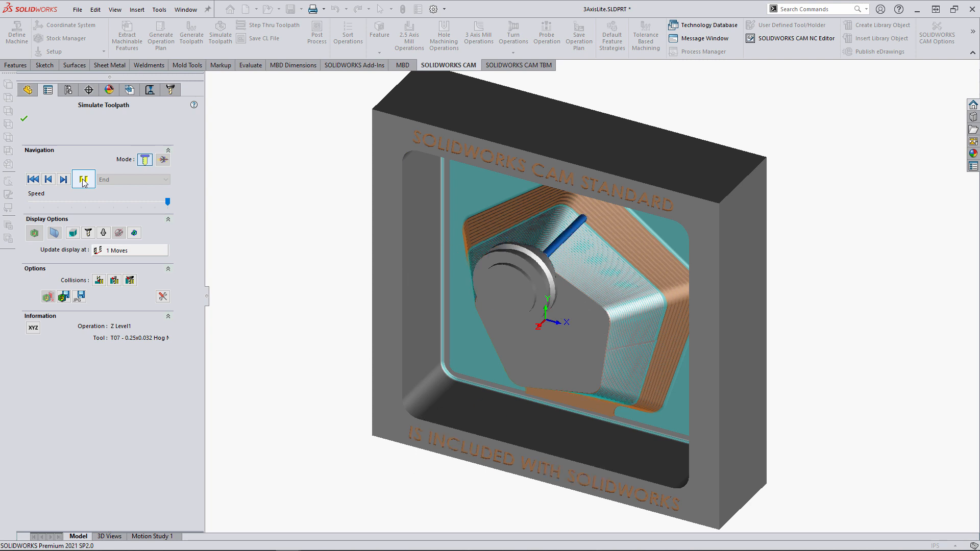
left_click(82, 180)
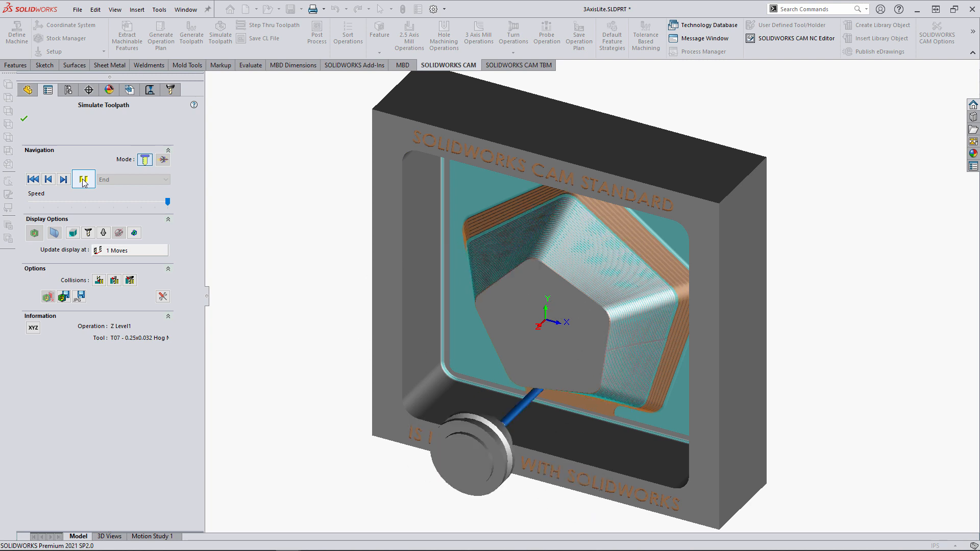
left_click(83, 180)
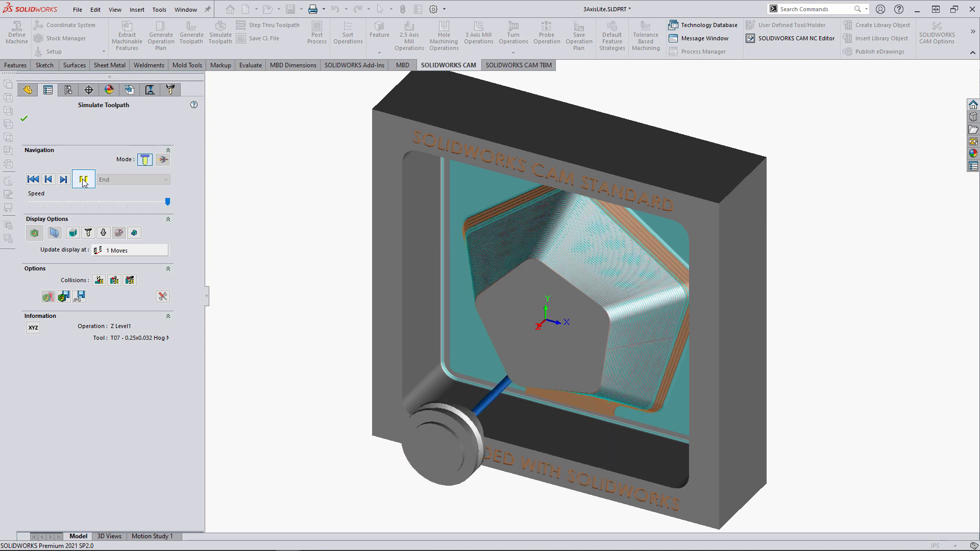